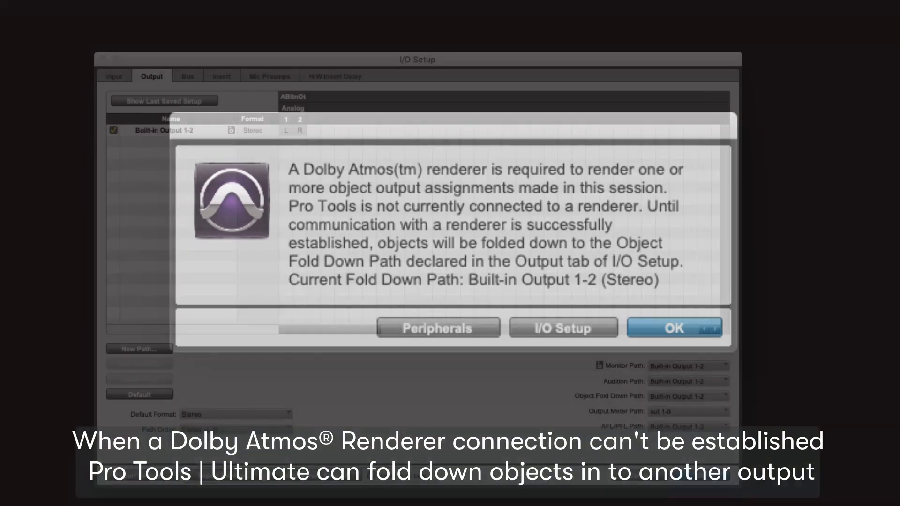
Dismiss the renderer-required warning in Pro Tools so the Renderer can come forward.
left_click(674, 328)
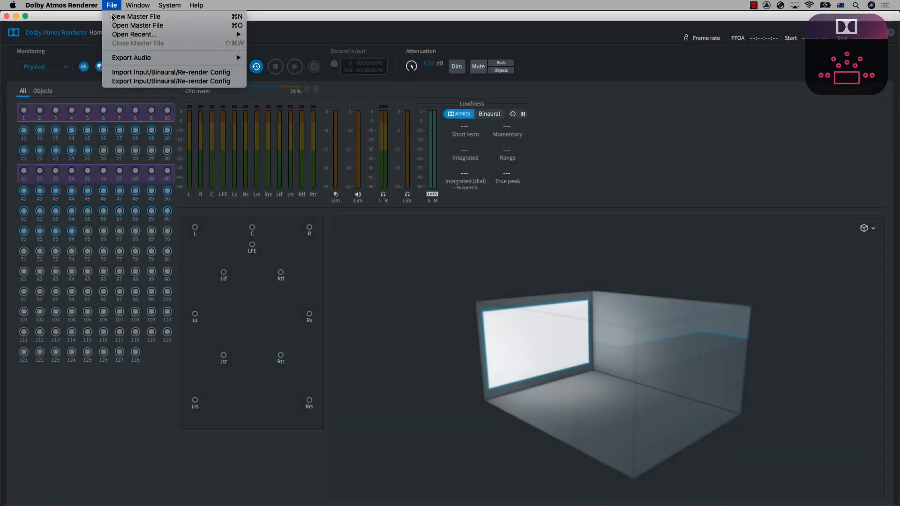
Create a new master file named Human_Movement with FFOA 01:00:00:00.
left_click(135, 16)
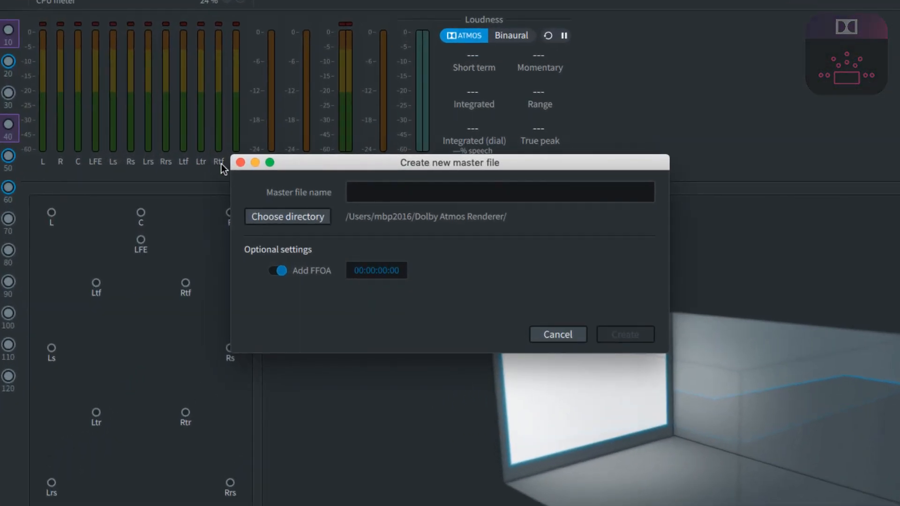
left_click(376, 270)
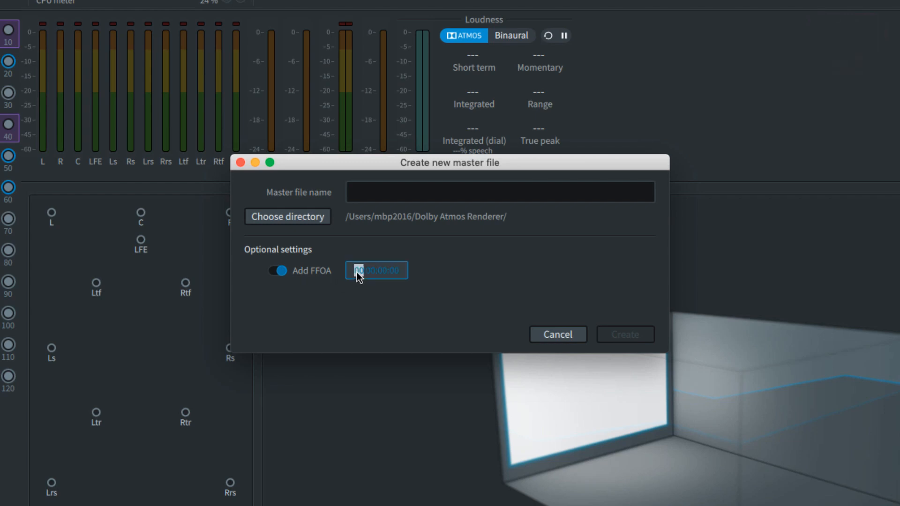
type("01:00:00:00")
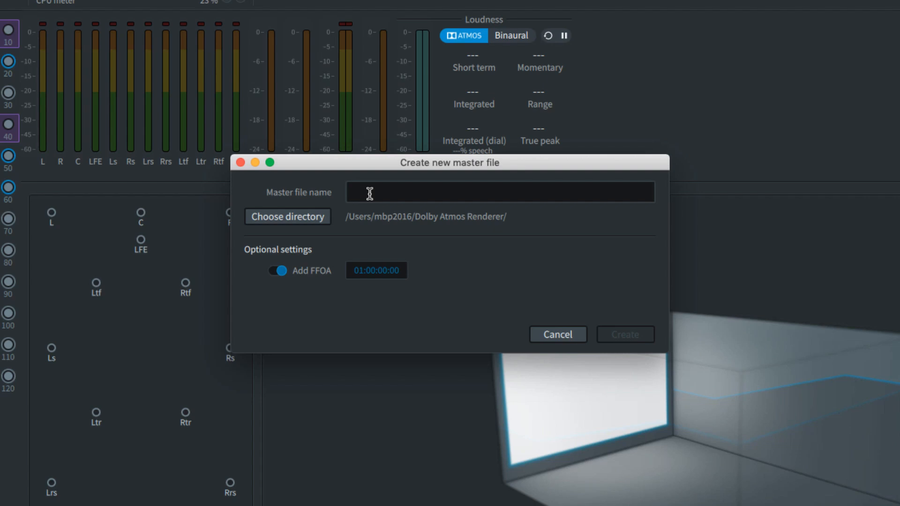
type("Human")
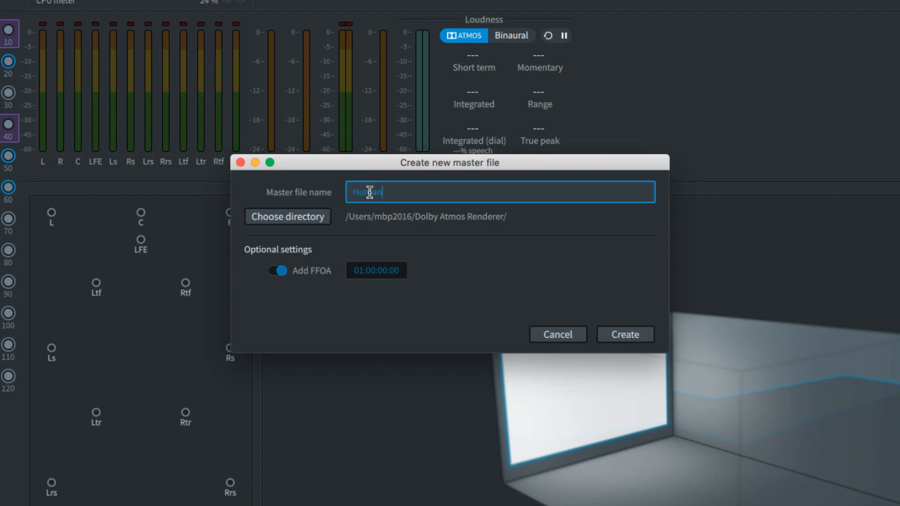
type("_Movemen")
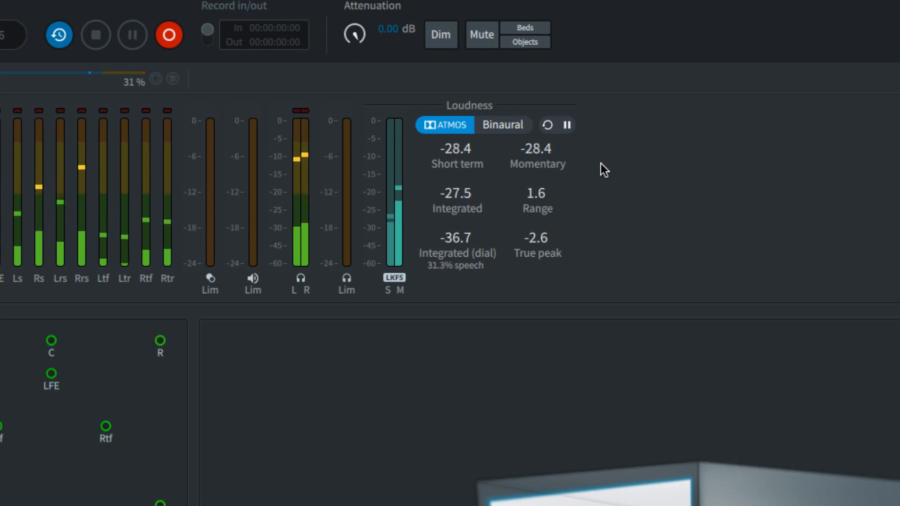
Analyse loudness of the entire master, reading -23.1 LKFS integrated.
left_click(137, 6)
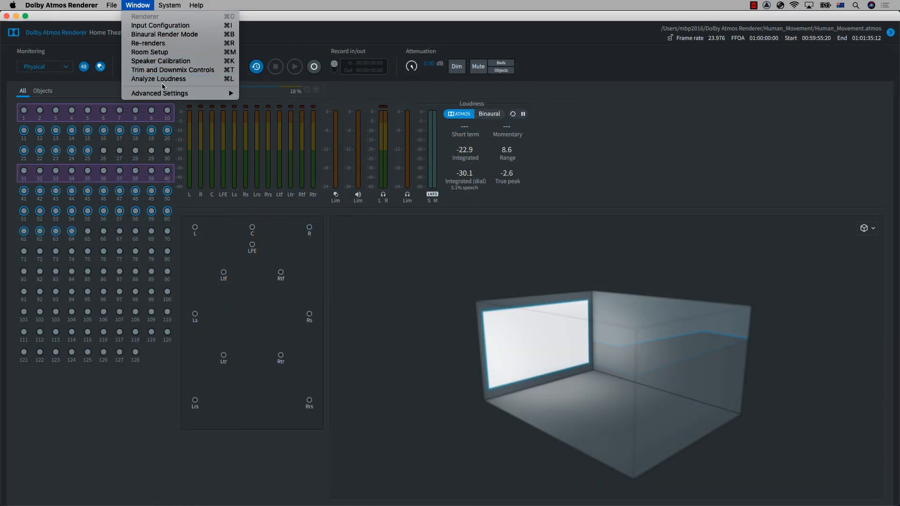
left_click(159, 79)
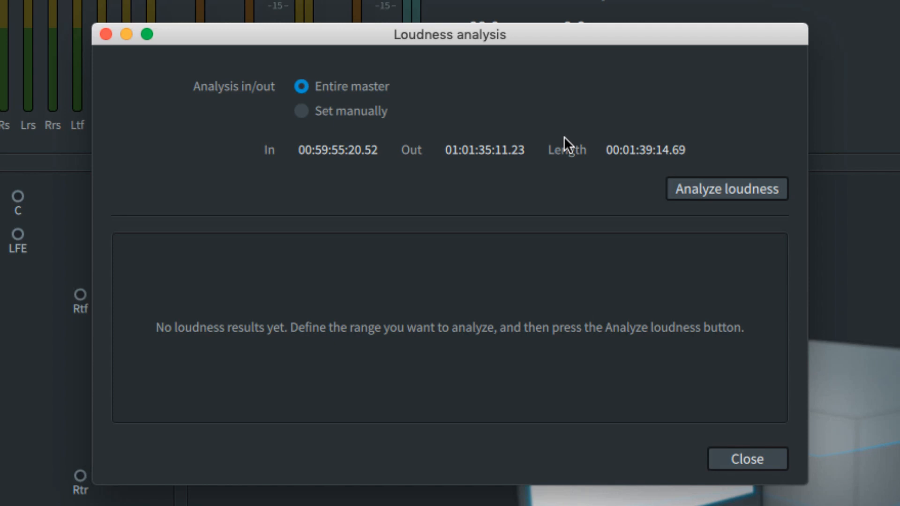
left_click(726, 188)
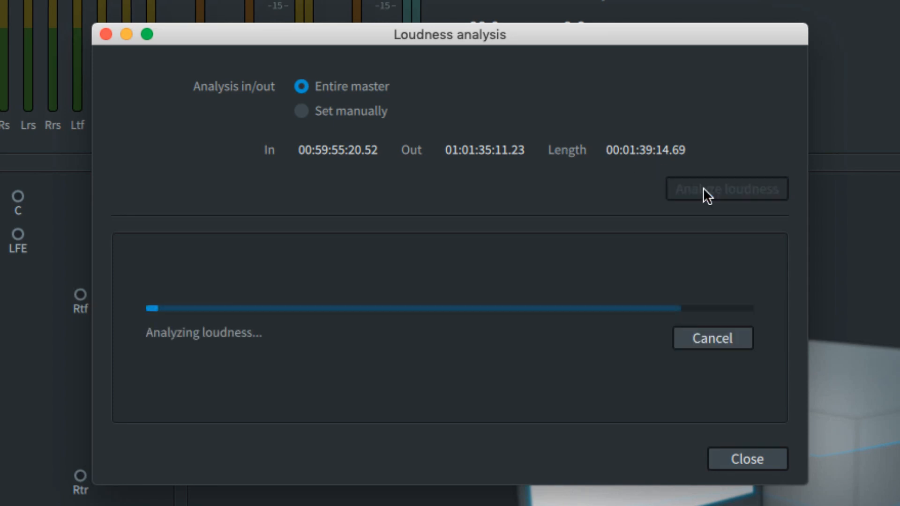
Export the Dolby Atmos loudness report saved as 'loudness export'.
left_click(645, 397)
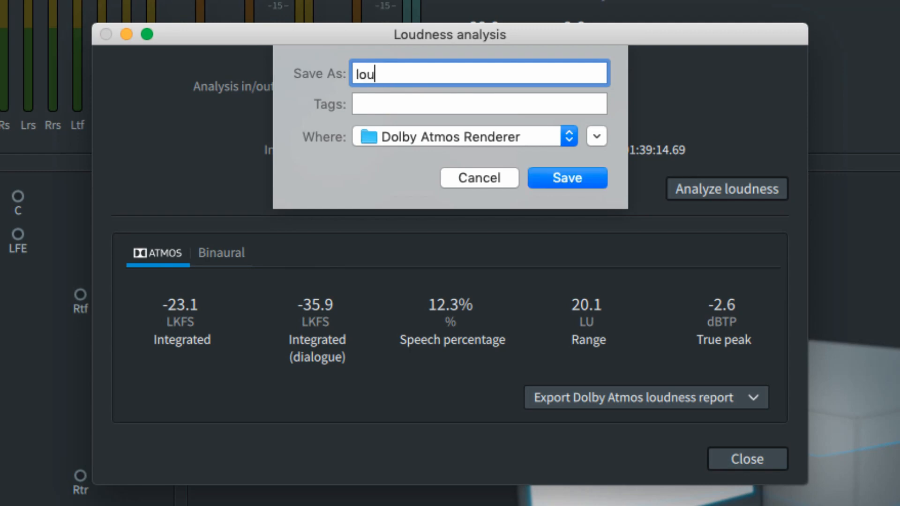
type("loudness export")
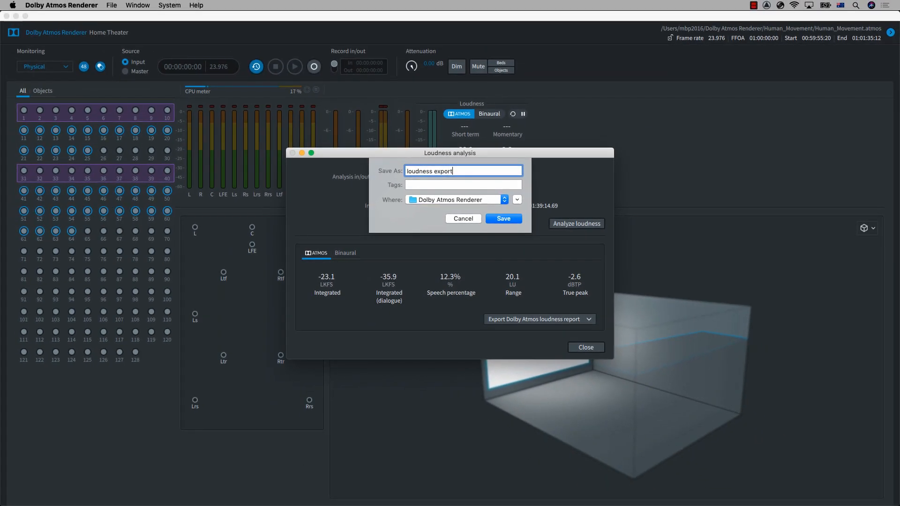
left_click(502, 218)
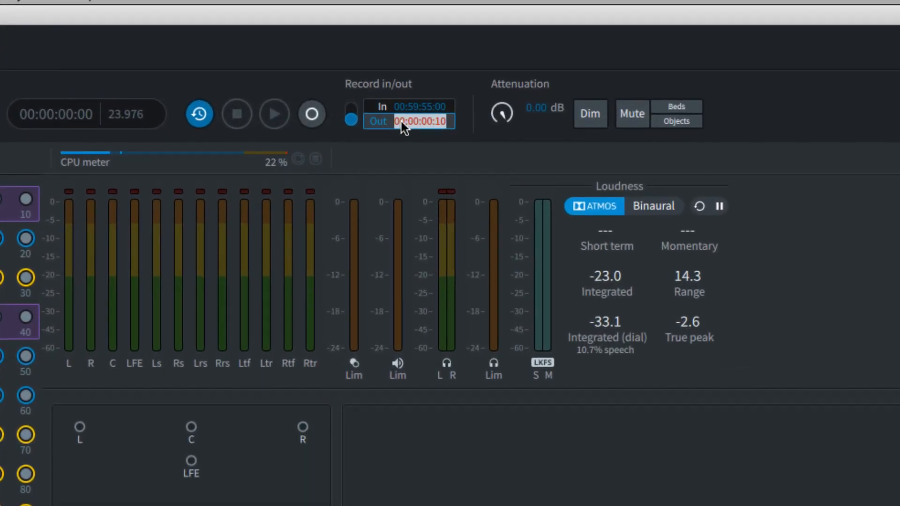
Set the record out time to 01:01:42:01 and arm the master to record from timecode.
left_click(311, 114)
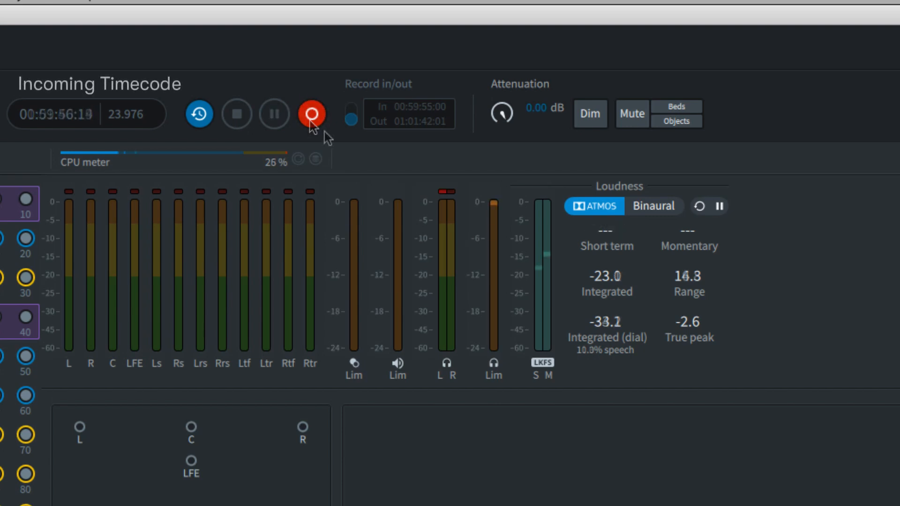
left_click(311, 114)
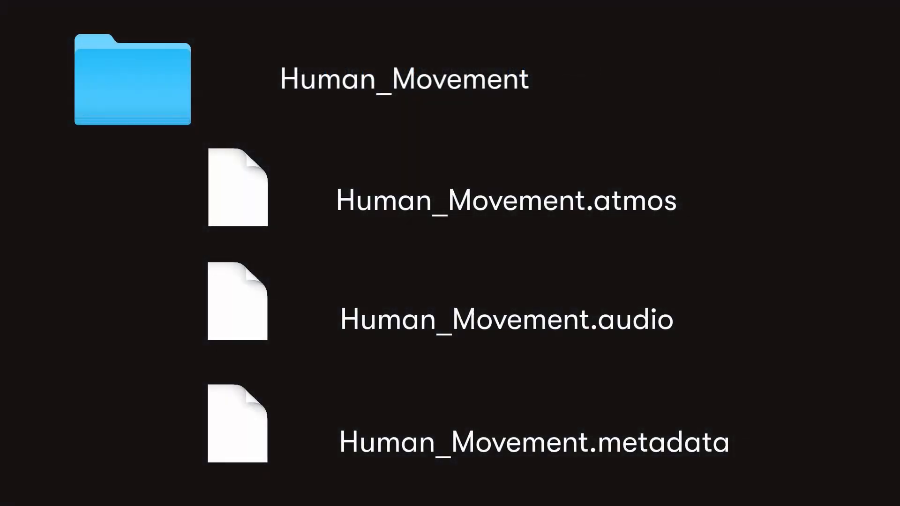
Begin exporting the master as ADM BWF Human_Movement.wav from the File menu.
left_click(70, 6)
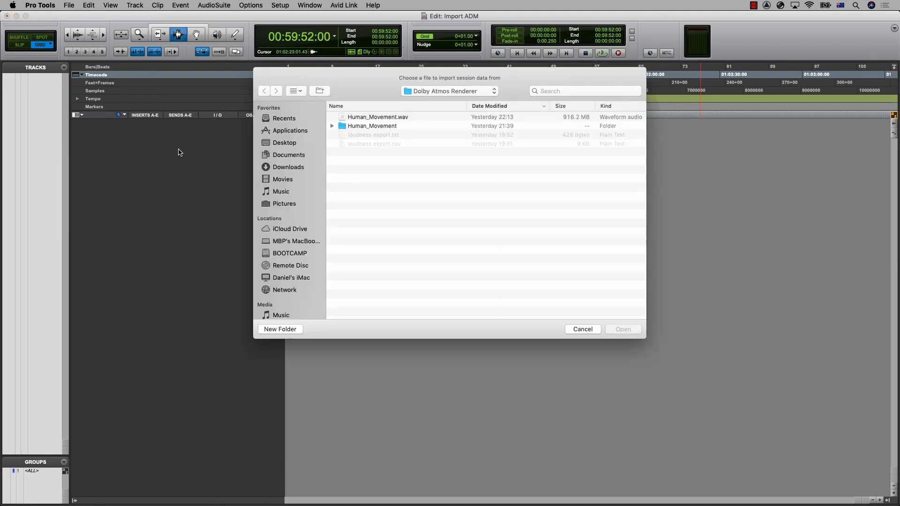
Choose Human_Movement.wav as the ADM source for Pro Tools session-data import.
left_click(378, 118)
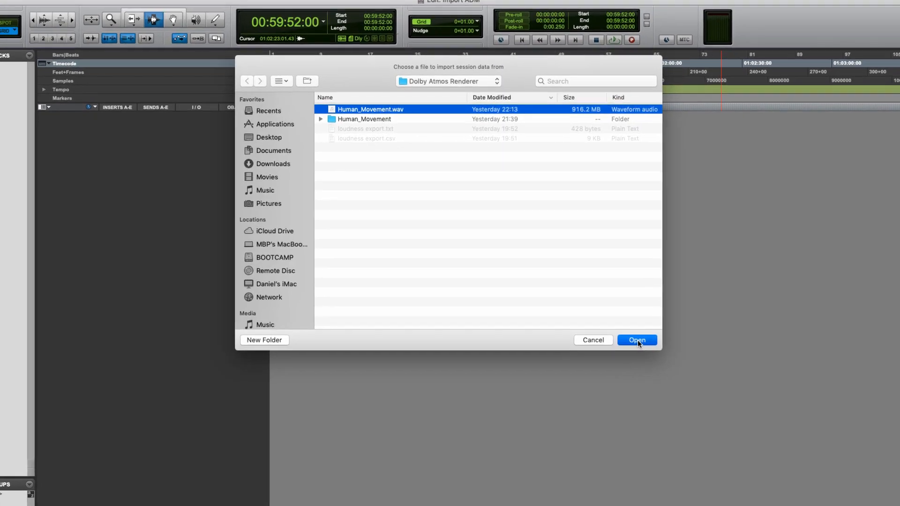
left_click(636, 339)
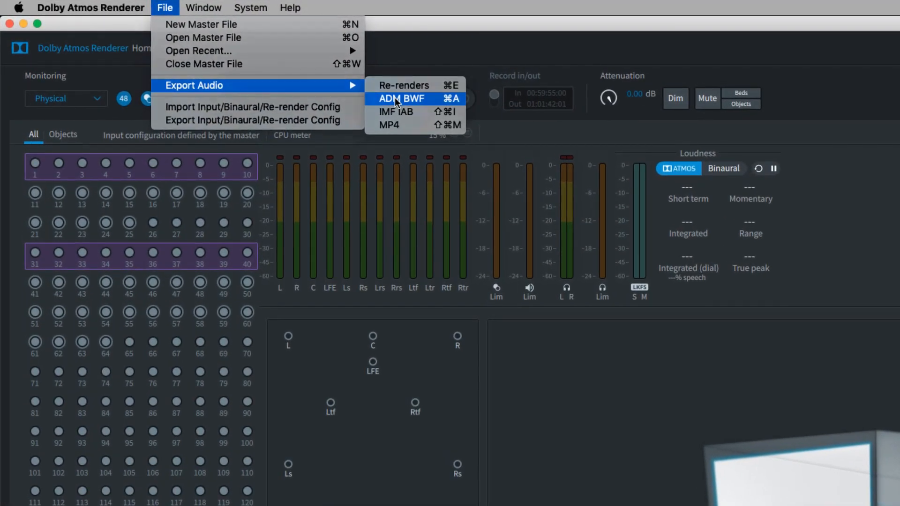
Export the master as ADM BWF Human_Movement.wav into the Human_Movement folder.
left_click(402, 99)
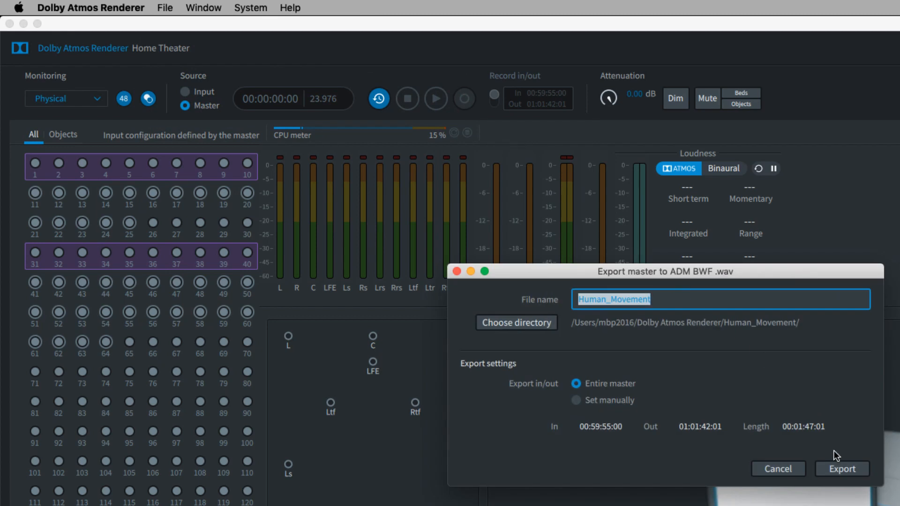
left_click(842, 469)
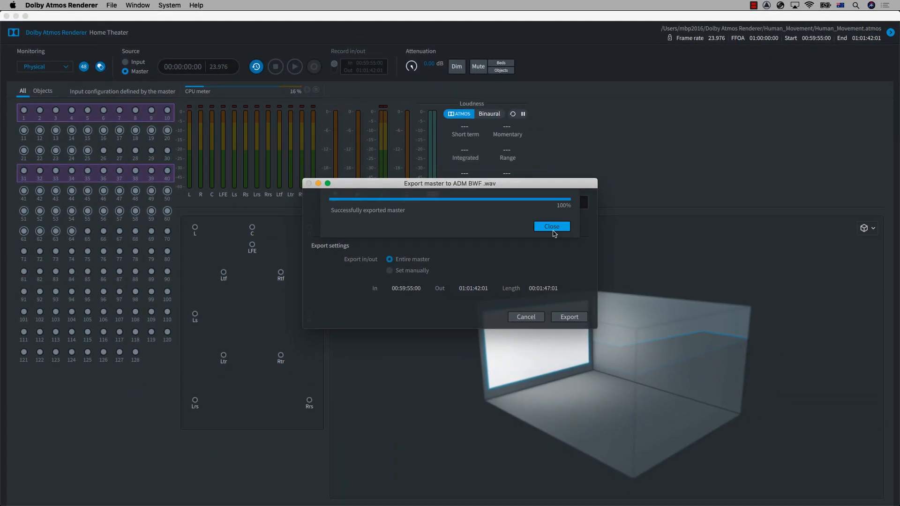
left_click(551, 226)
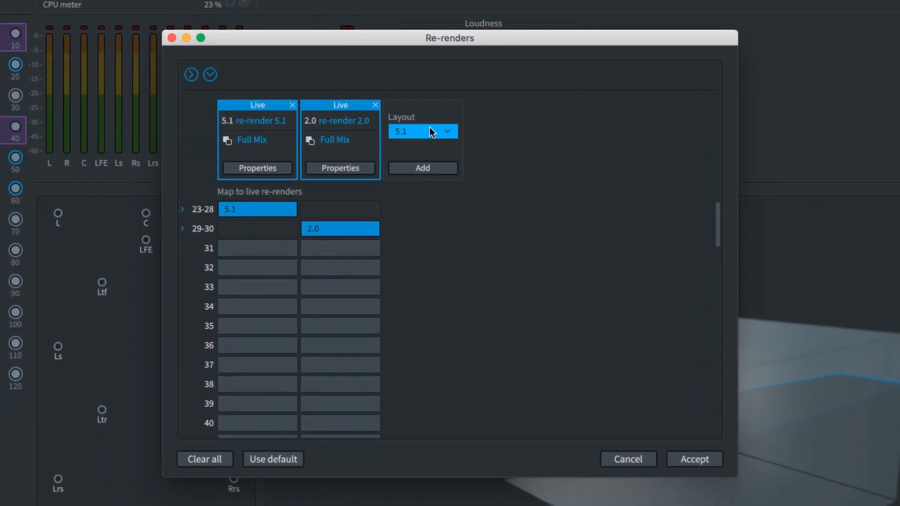
Review the live 5.1 and 2.0 re-renders and set another re-render layout to 7.1.
left_click(422, 131)
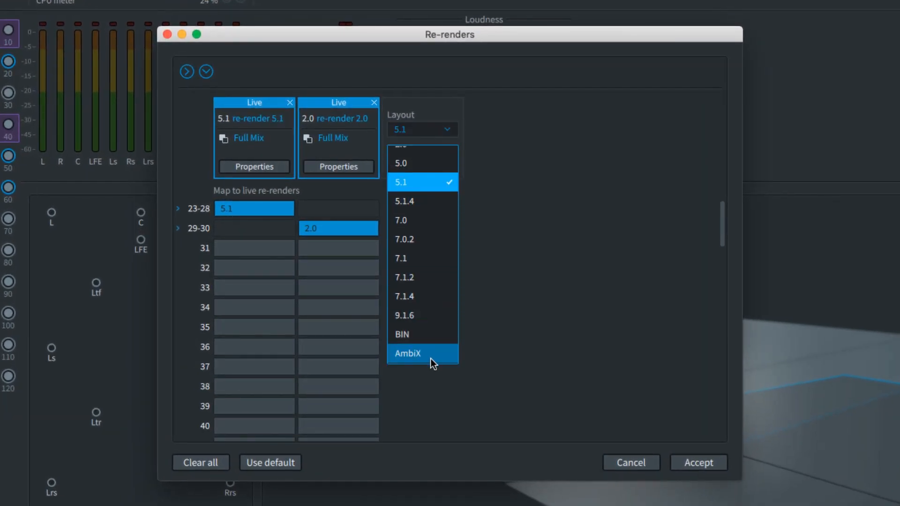
left_click(400, 257)
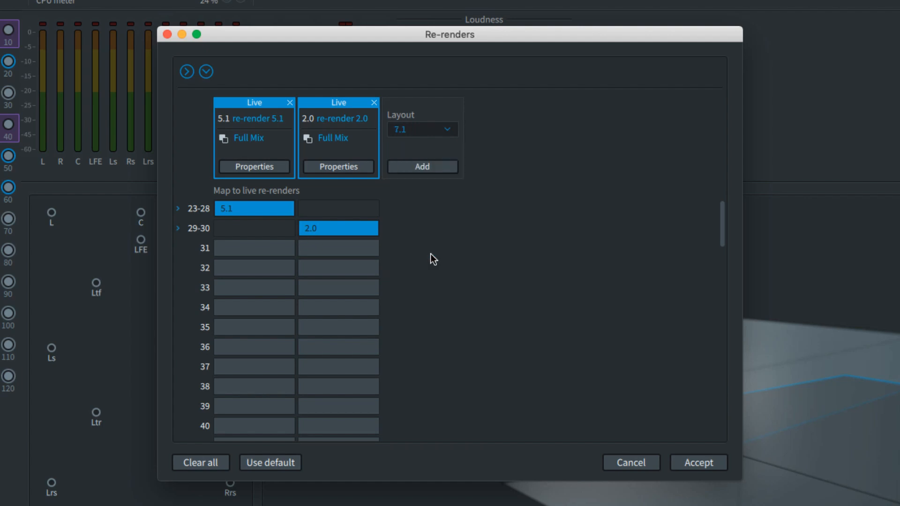
left_click(422, 166)
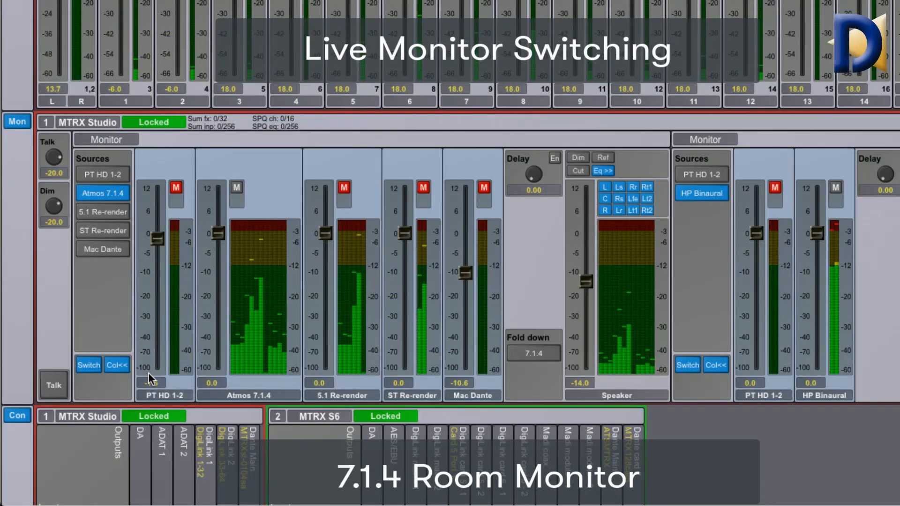
Switch DADman monitoring among 5.1, stereo and Atmos 7.1.4 sources, ending on stereo.
left_click(103, 211)
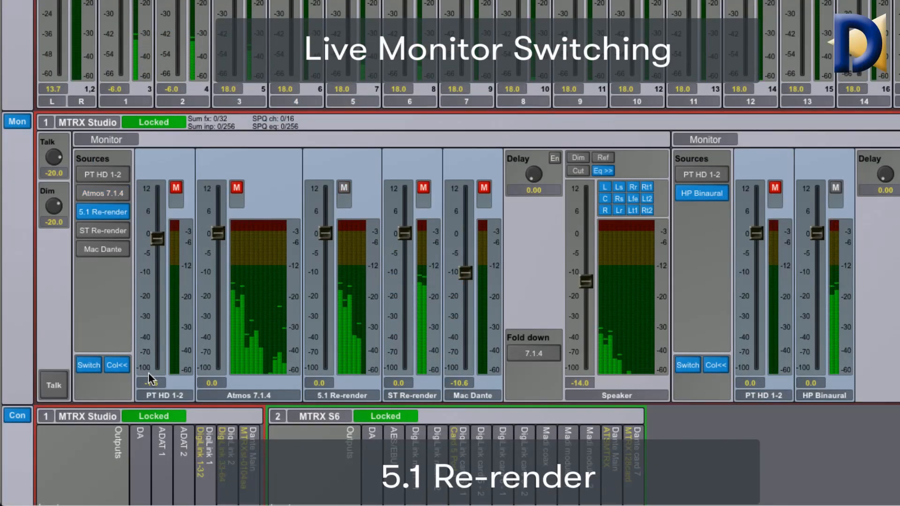
left_click(103, 231)
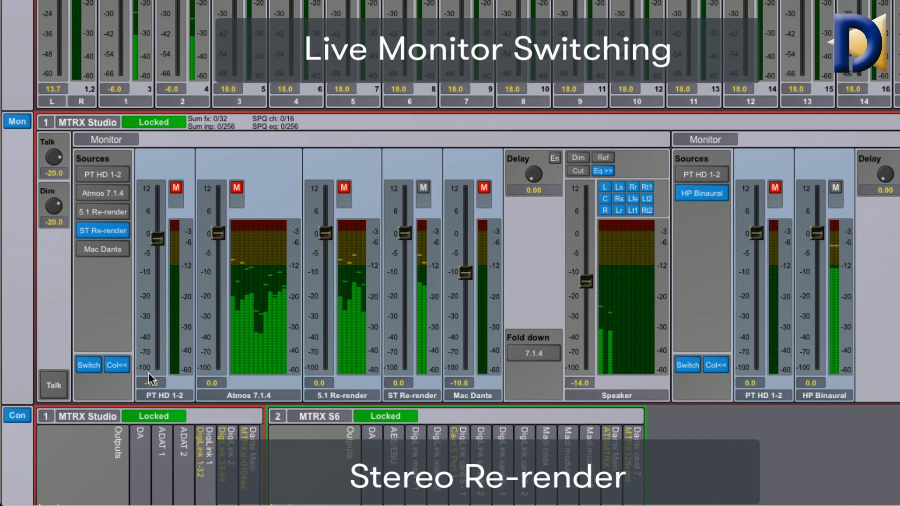
left_click(103, 210)
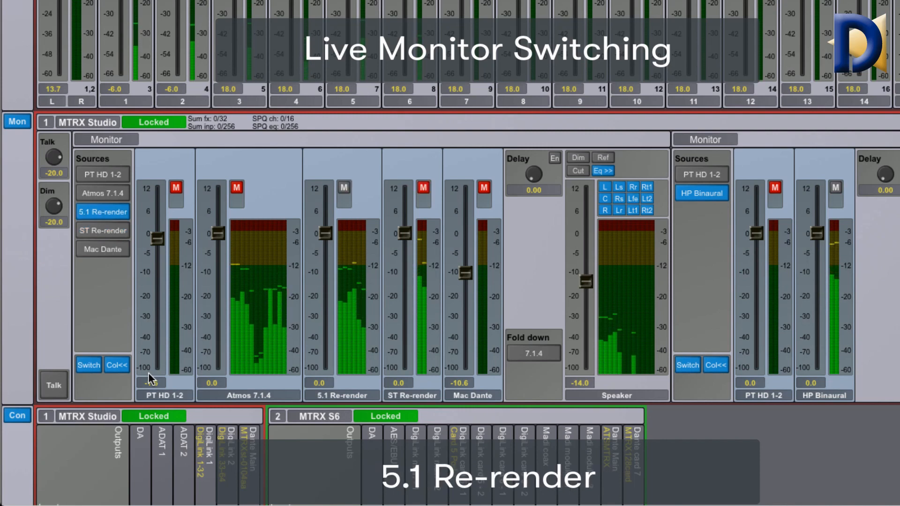
left_click(102, 193)
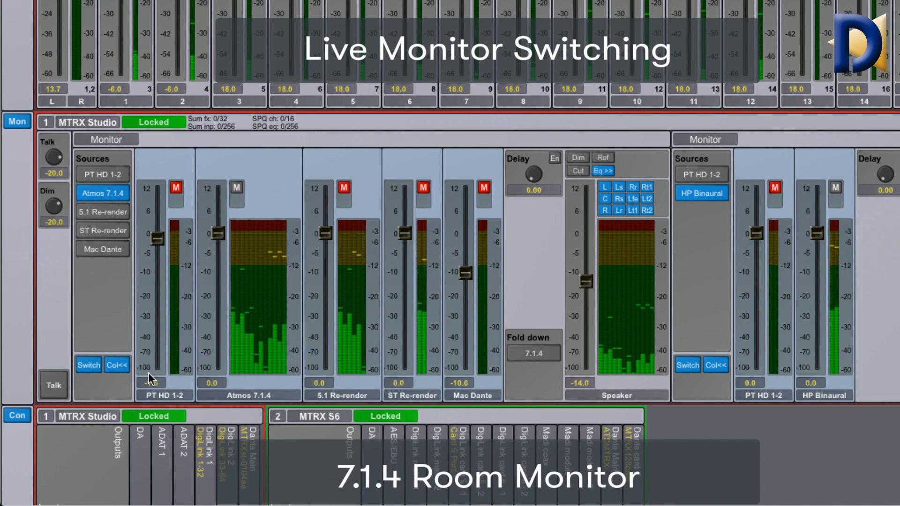
left_click(103, 210)
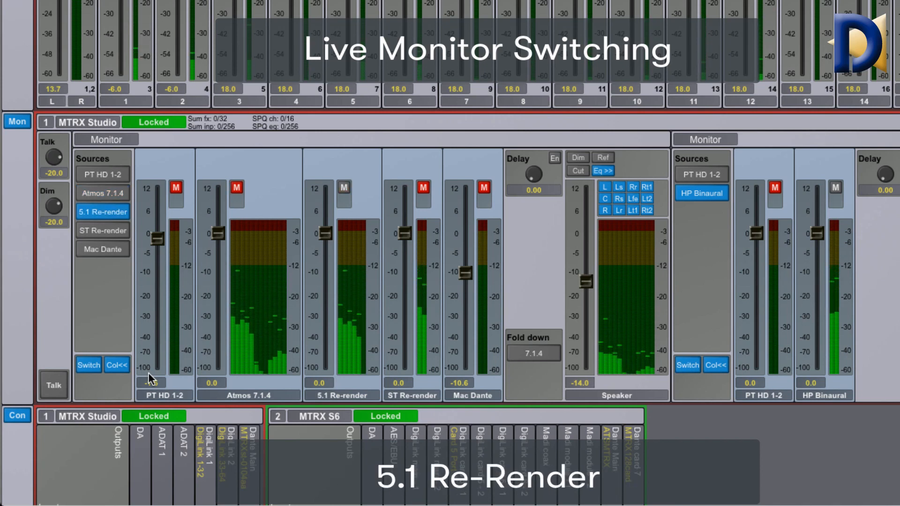
left_click(103, 231)
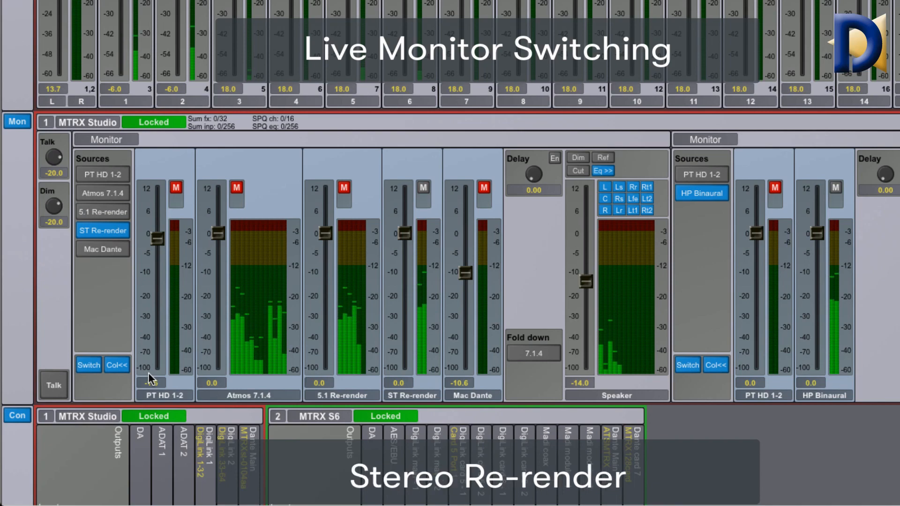
left_click(112, 5)
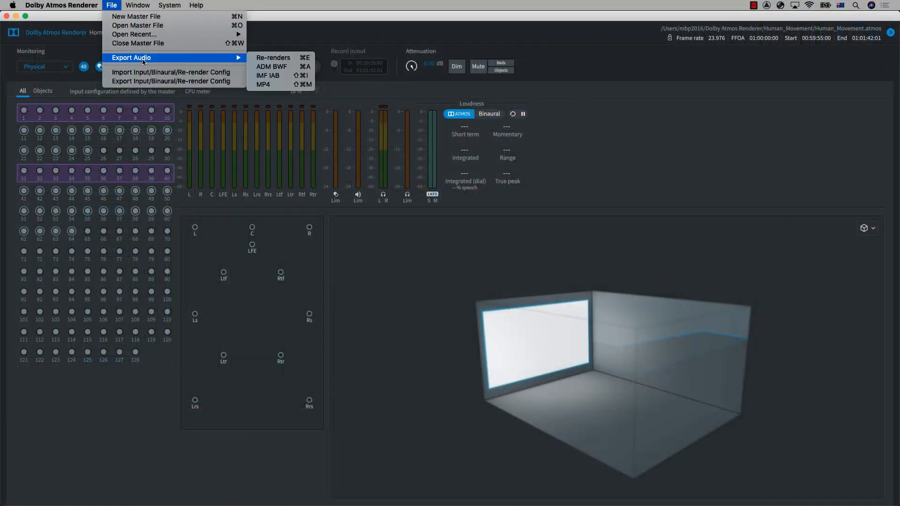
Export the 5.1 and 2.0 re-renders as WAV files into the Human_Movement folder.
left_click(273, 57)
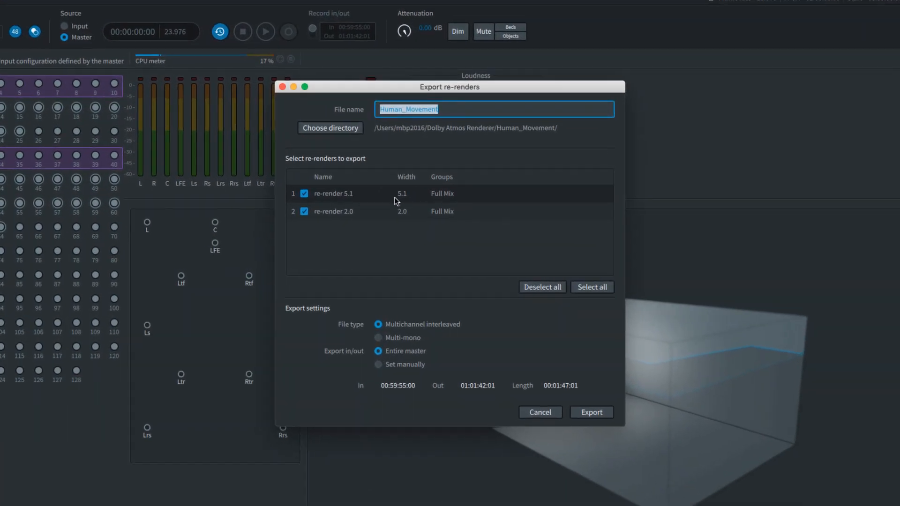
left_click(592, 413)
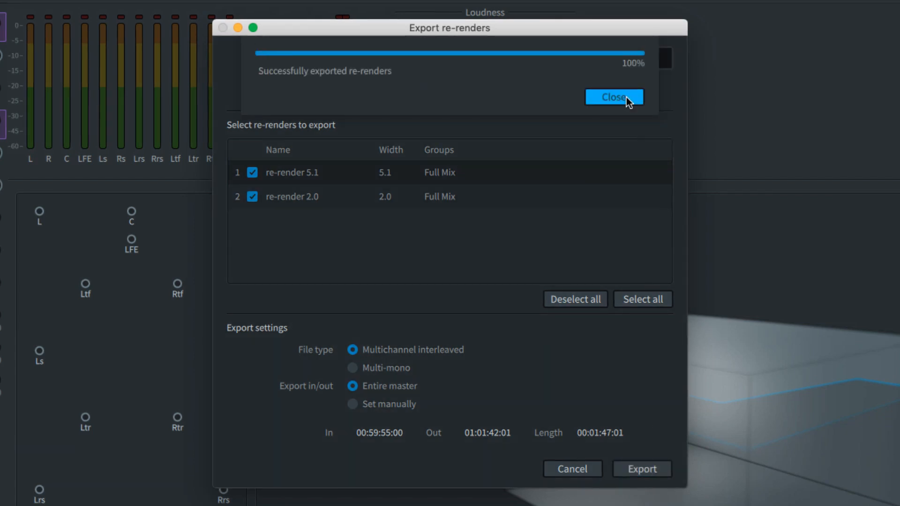
left_click(613, 96)
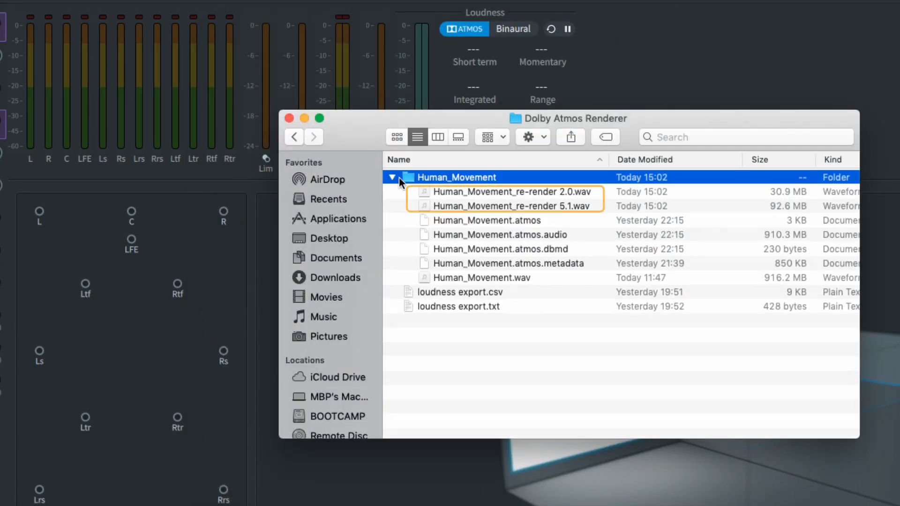